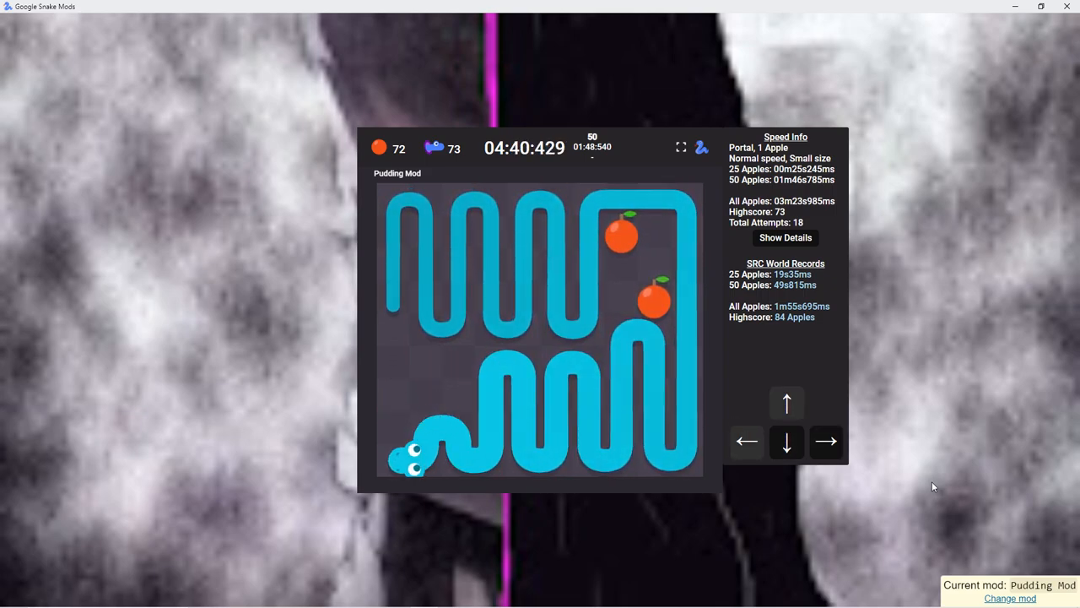
Steer the snake up and right to eat apples, raising the count from 72 to 75.
{"action": "key", "text": "up"}
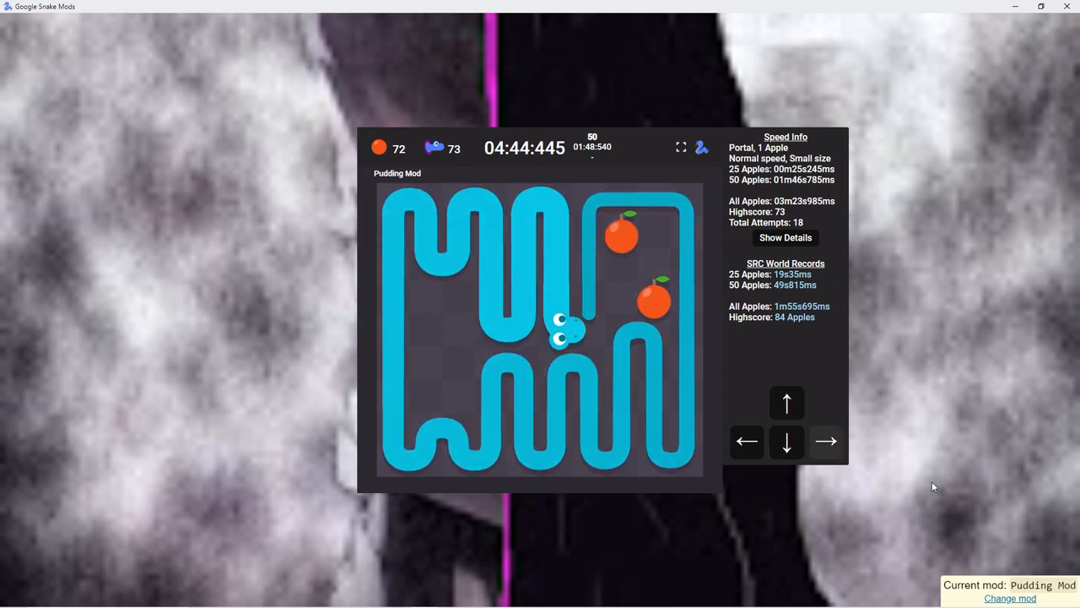
{"action": "key", "text": "Right"}
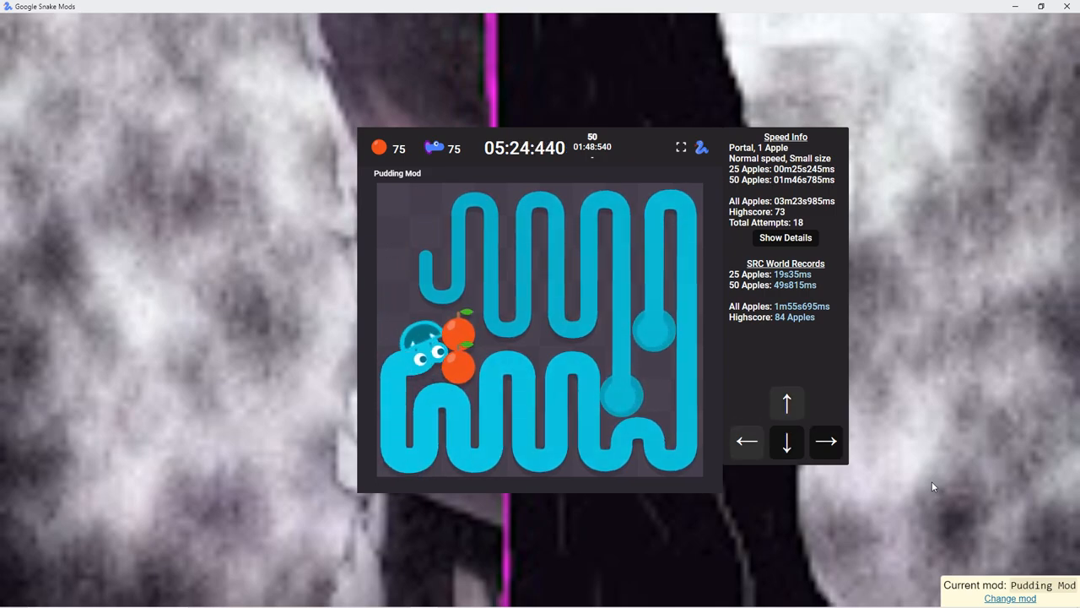
Turn the snake upward toward nearby apples, growing the count from 75 to 79.
{"action": "key", "text": "up"}
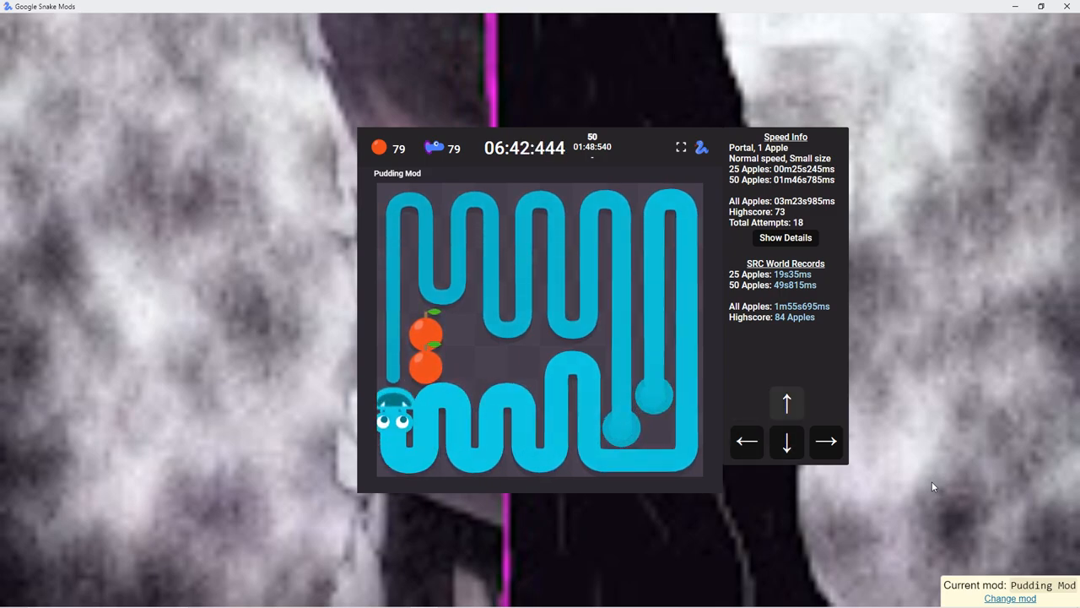
Weave the snake upward to the paired portal apples, reaching 81 apples and a new high score.
{"action": "key", "text": "up"}
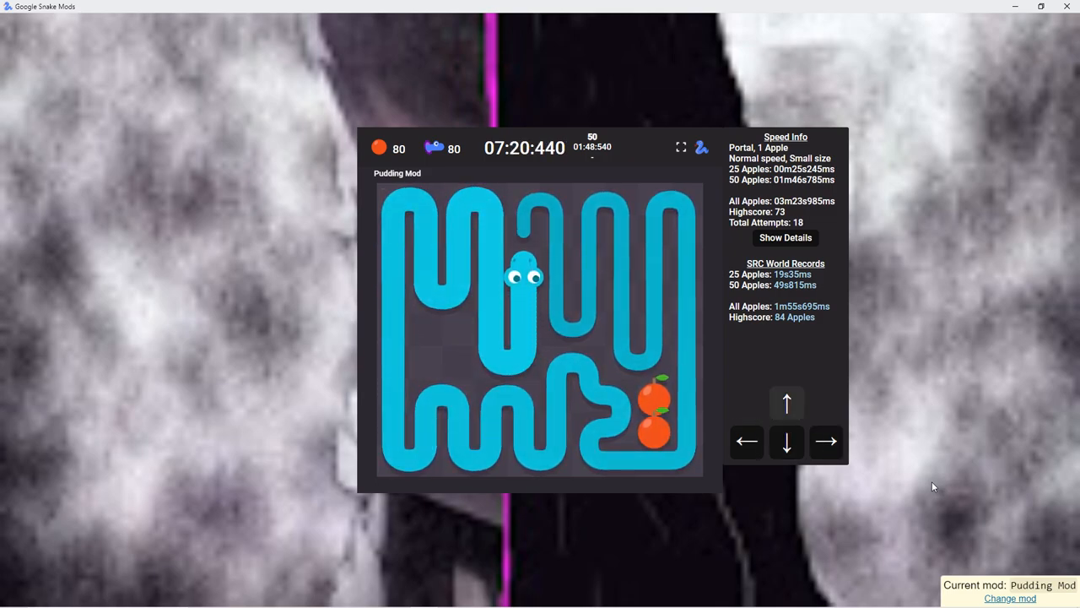
{"action": "key", "text": "Up"}
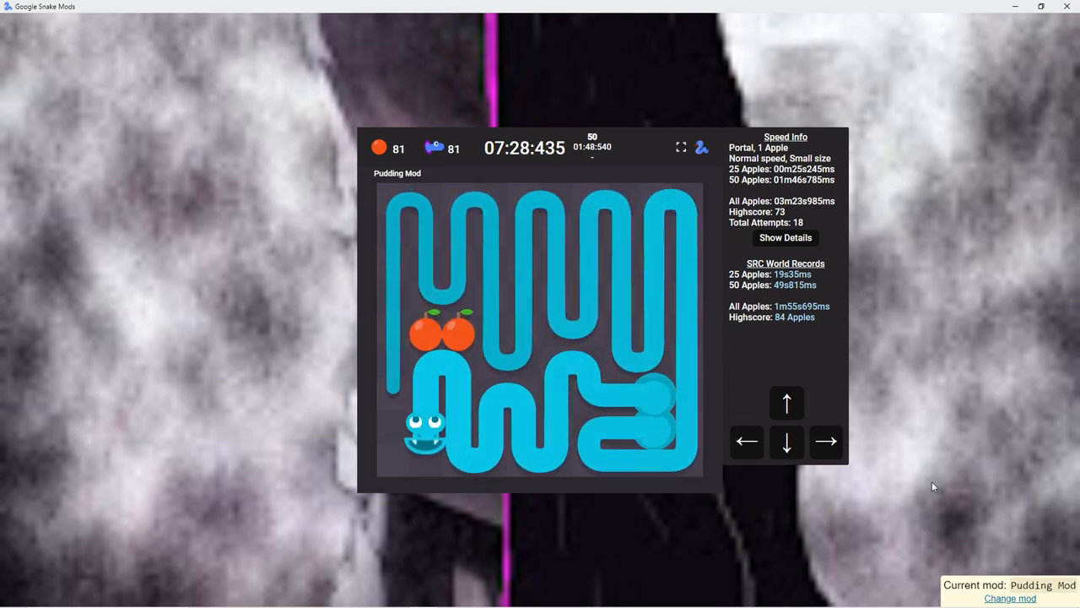
{"action": "key", "text": "Up"}
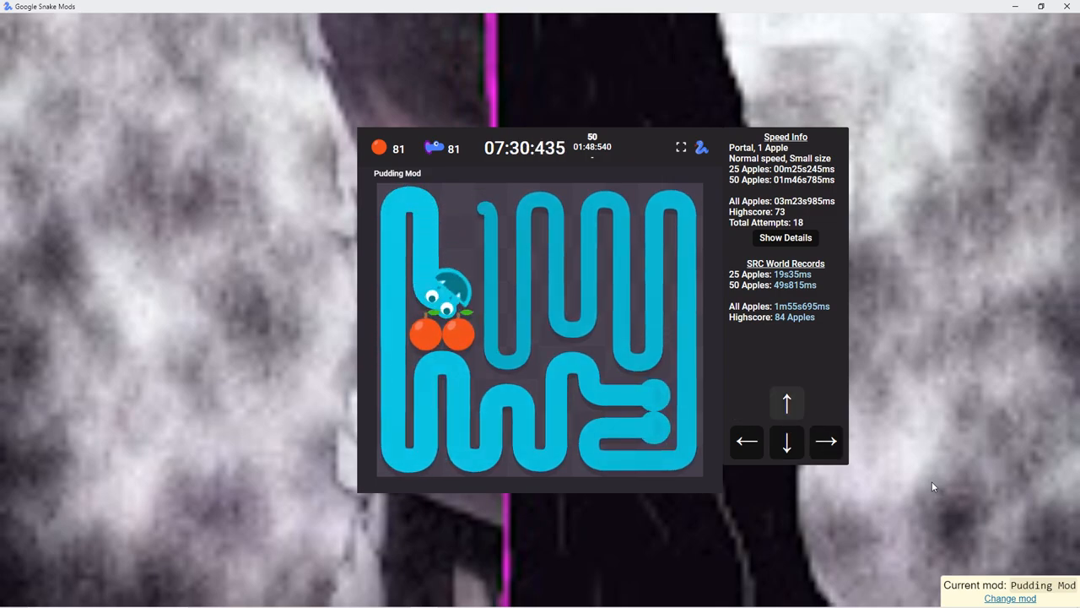